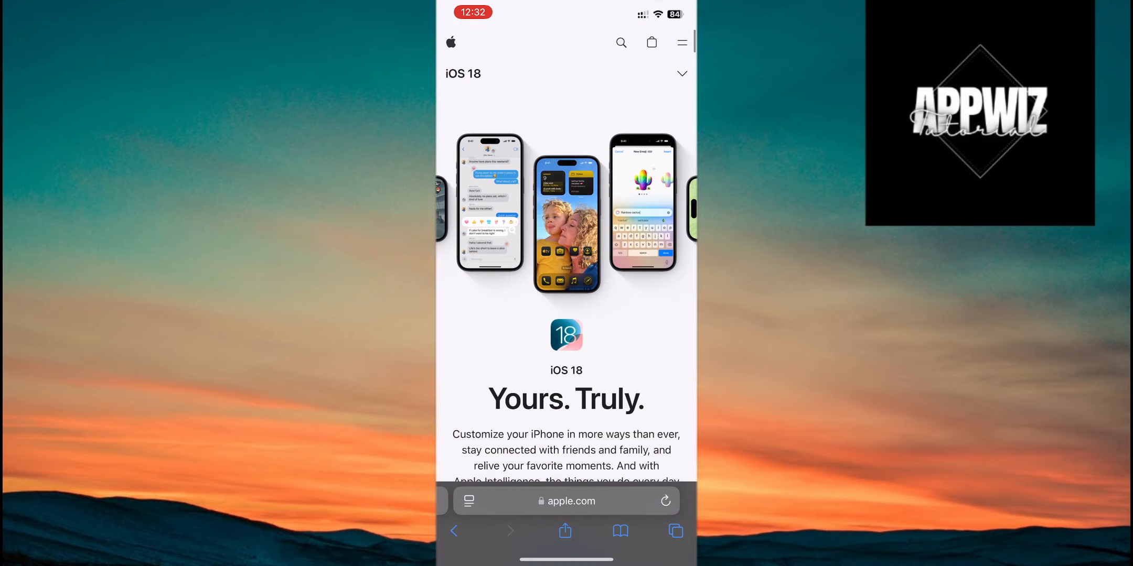
- Scroll past Apple Intelligence and Control Center to the Rearrange and resize your controls section
scroll(down, 3)
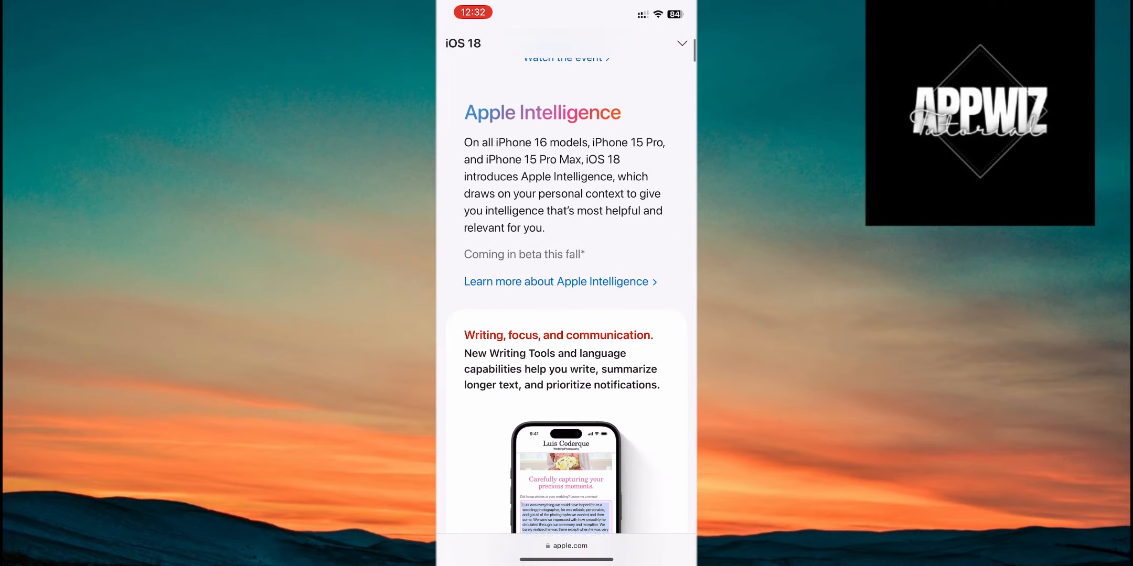
scroll(down, 3)
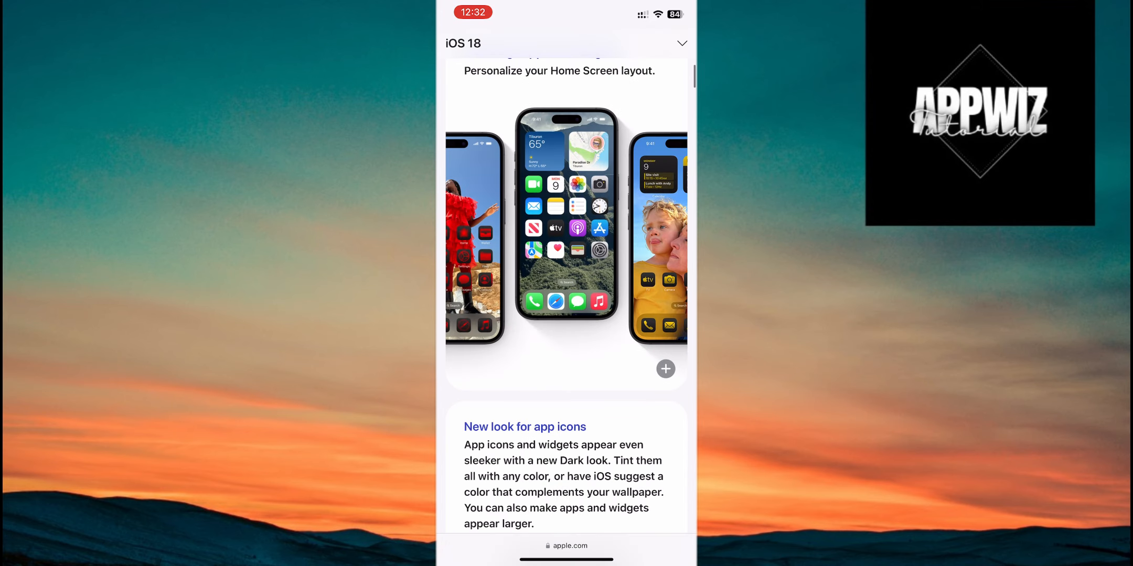
scroll(down, 3)
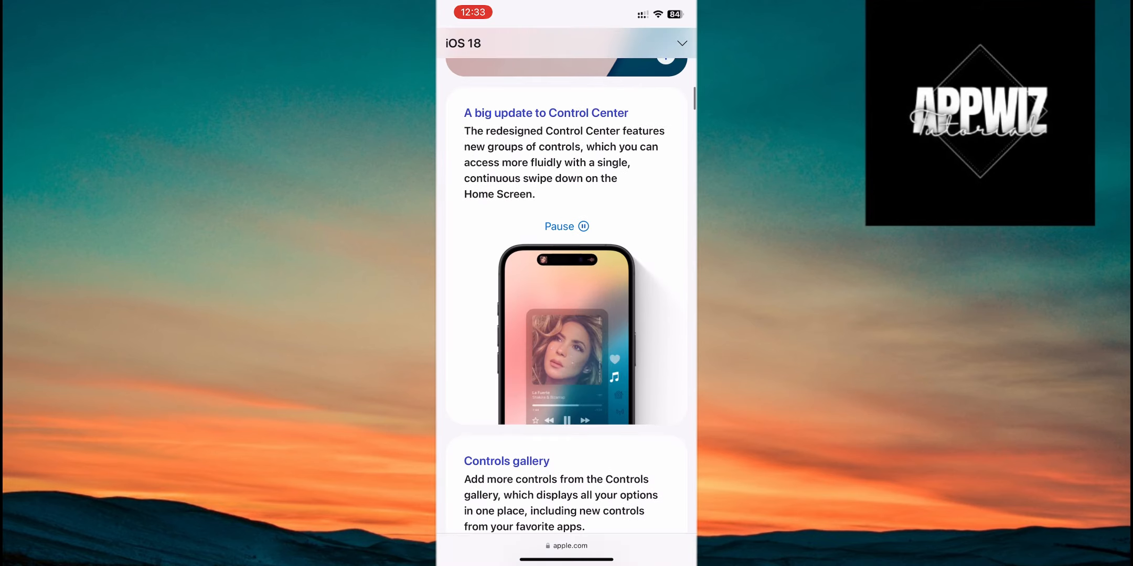
scroll(down, 3)
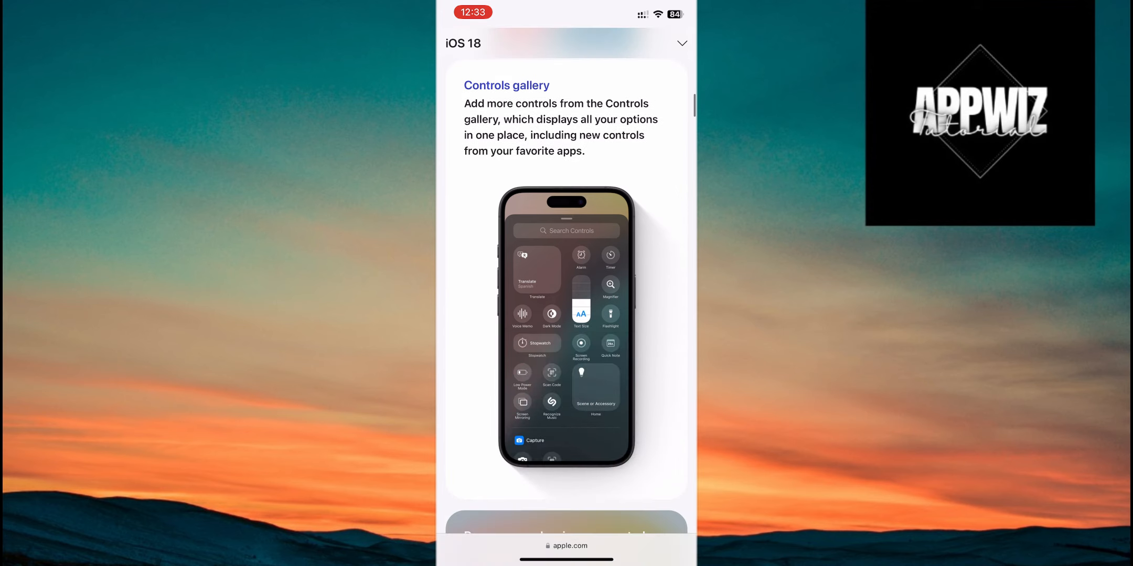
scroll(down, 3)
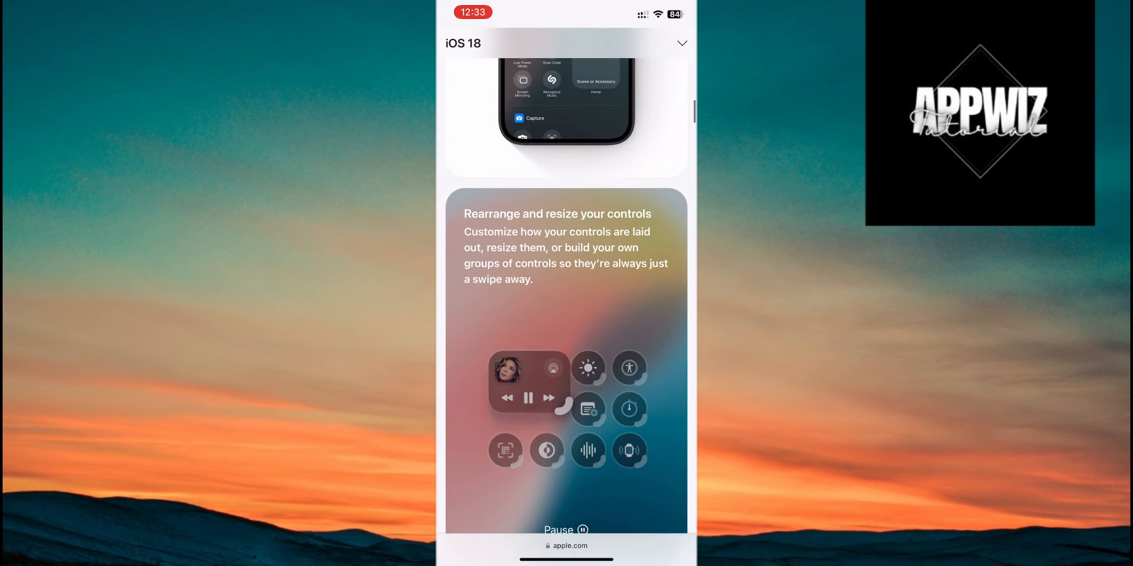
- Scroll past the Photos section and jump down to the supported iPhone models list
scroll(down, 3)
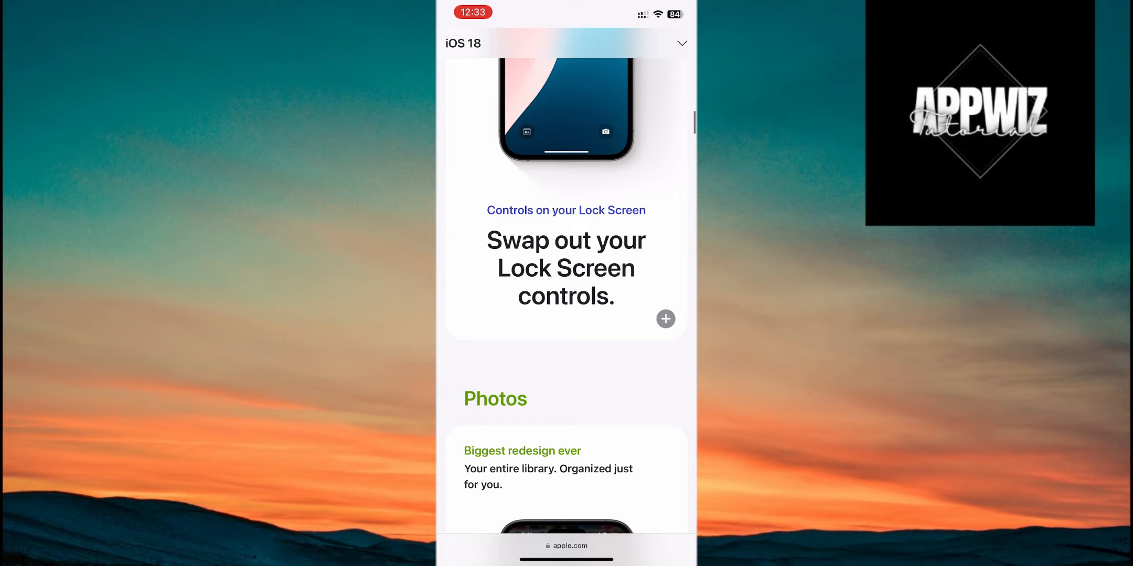
scroll(down, 3)
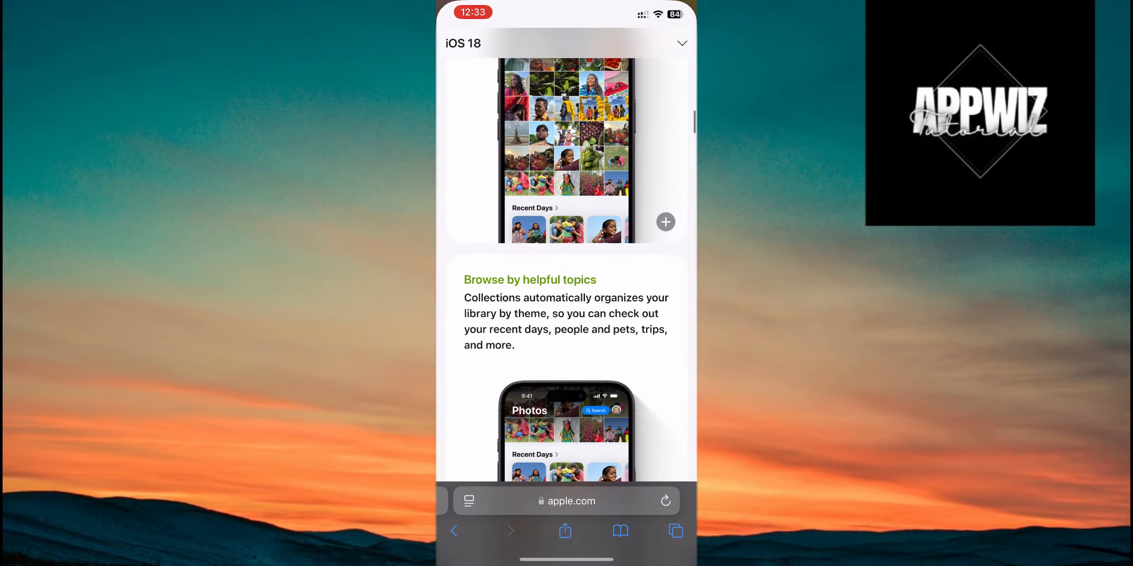
click(681, 43)
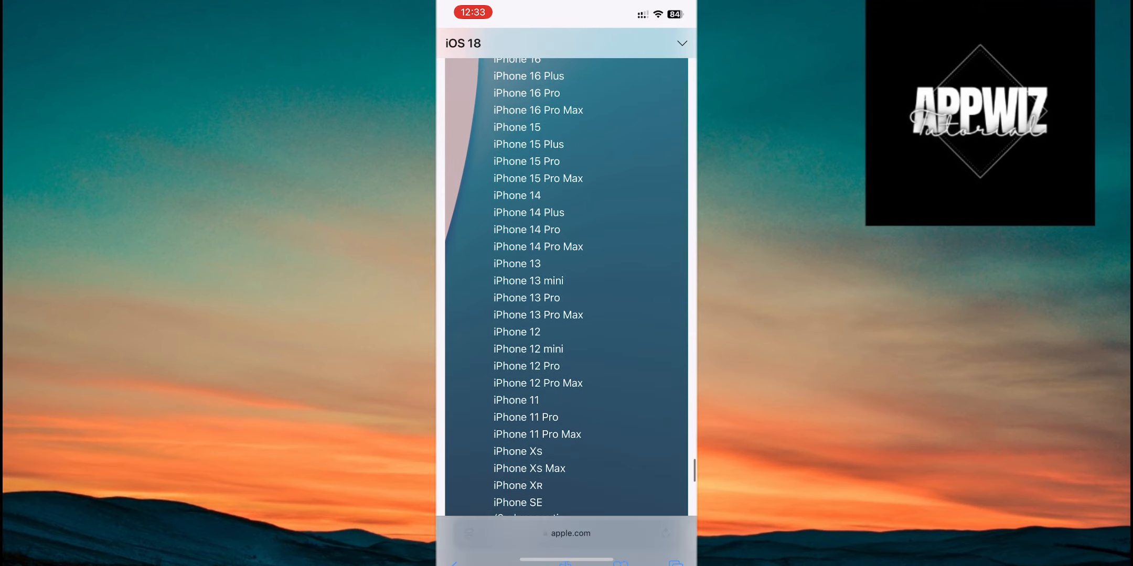
scroll(down, 3)
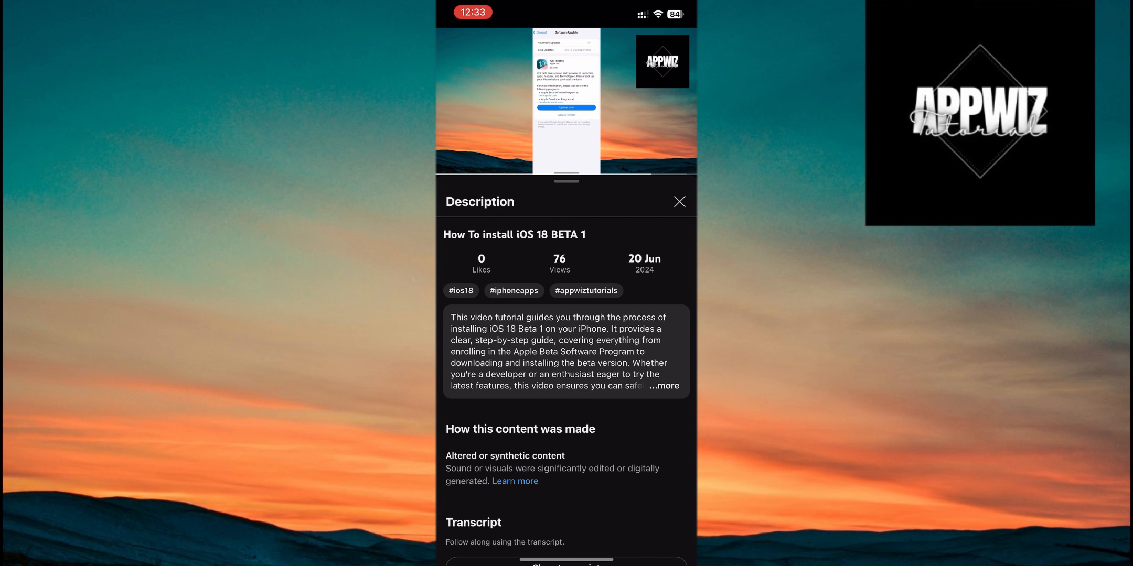
- Show the video controls and scroll the 'How To install iOS 18 BETA 1' description to the transcript and channel info
click(566, 101)
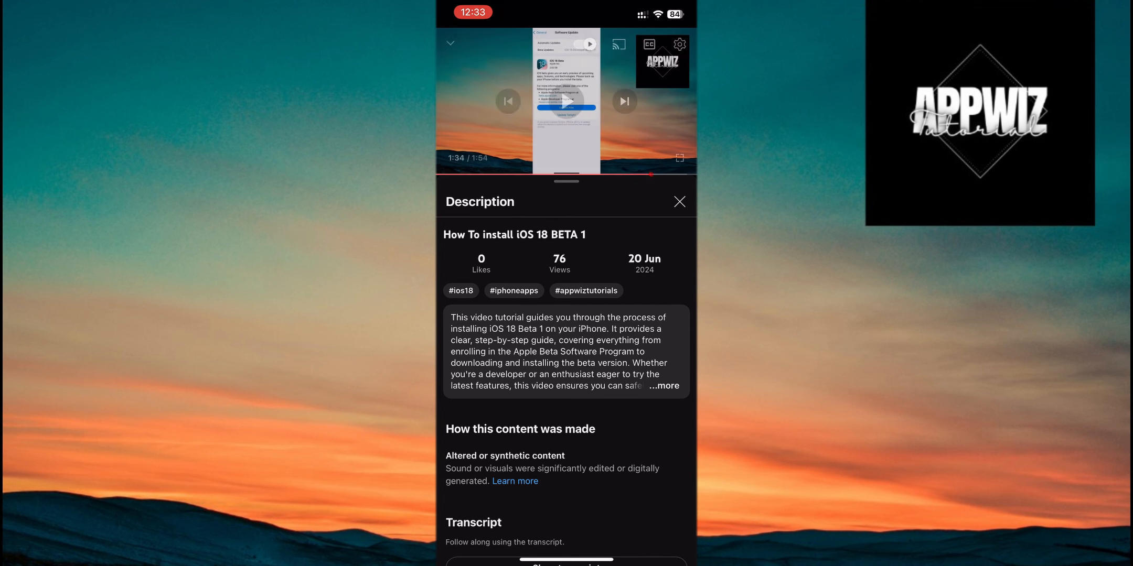
scroll(down, 3)
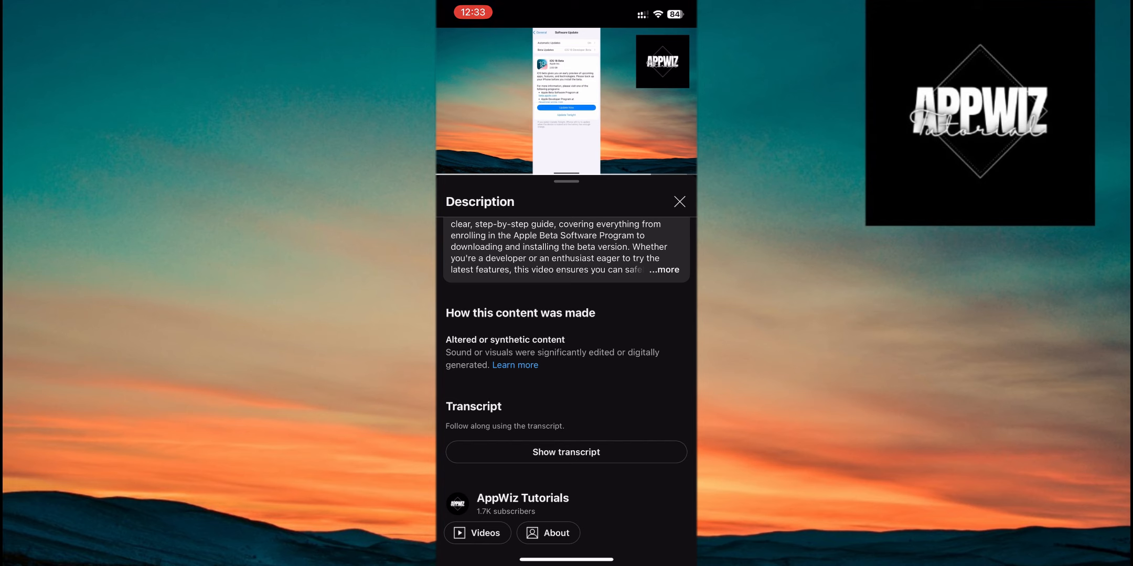
scroll(down, 3)
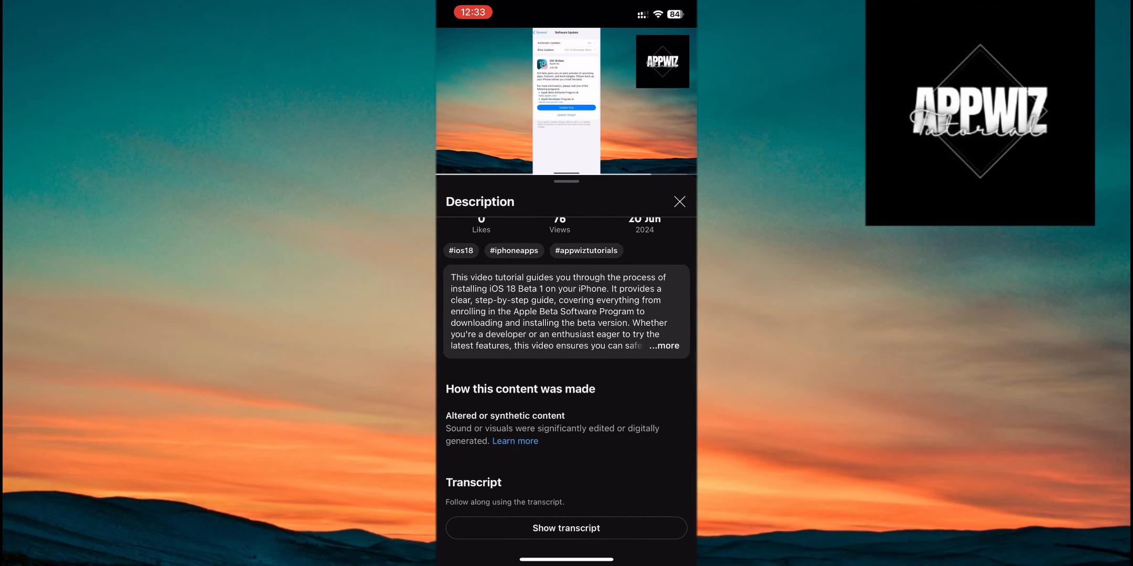
scroll(down, 3)
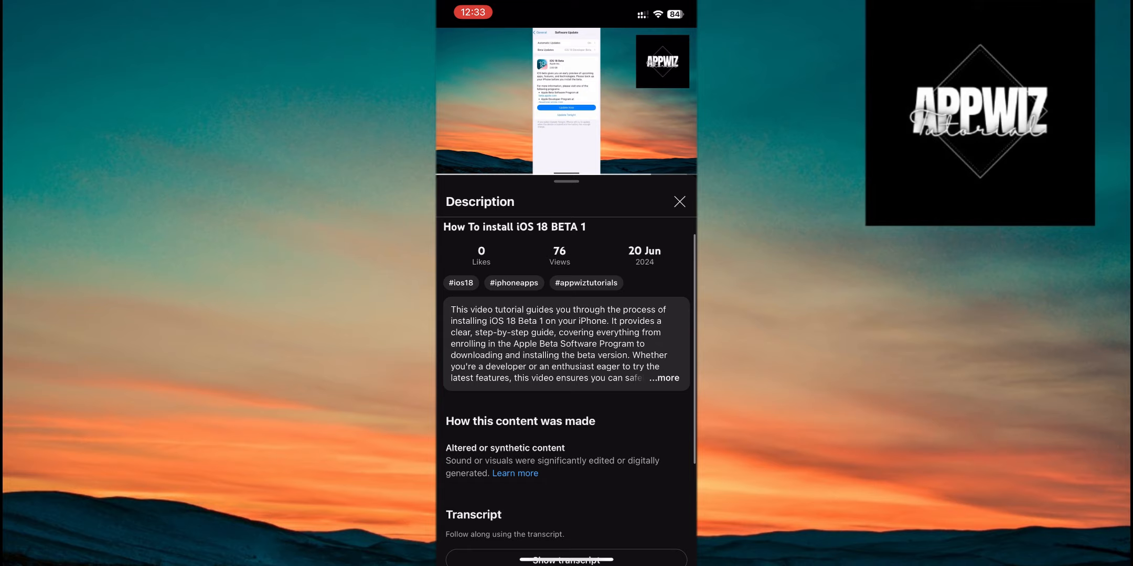